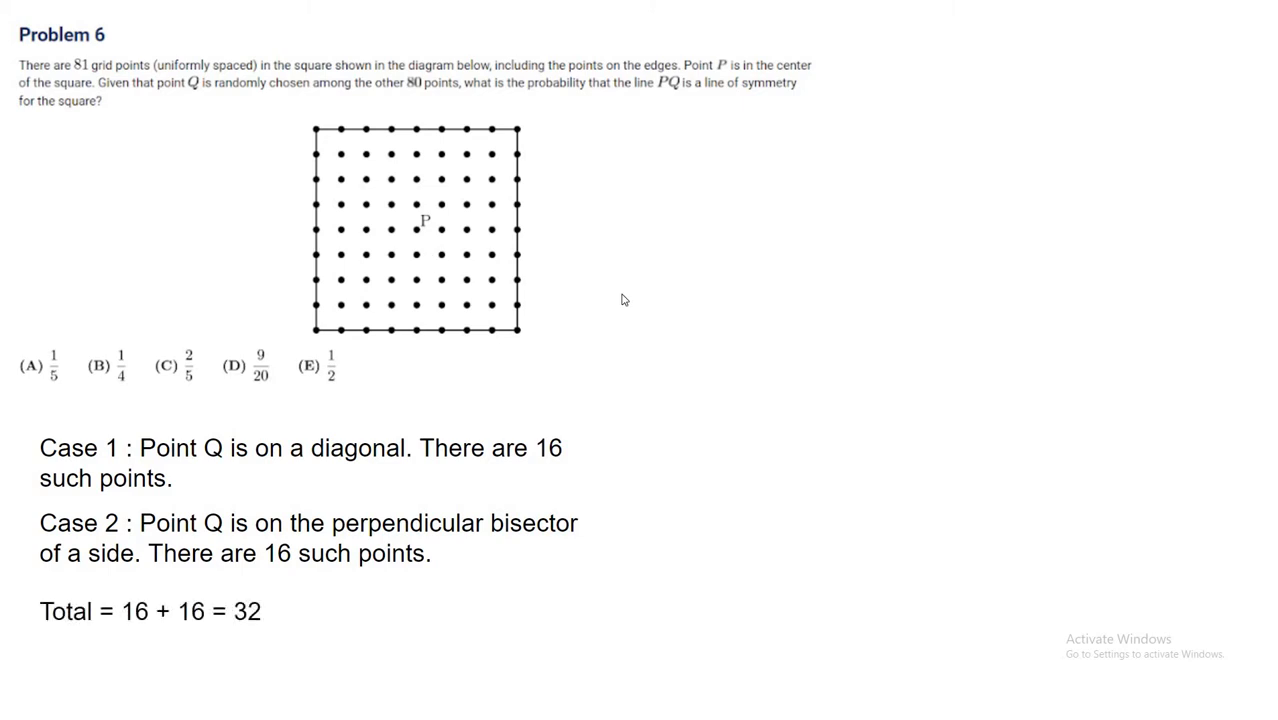
{"action": "mouse_move", "coordinate": [640, 128]}
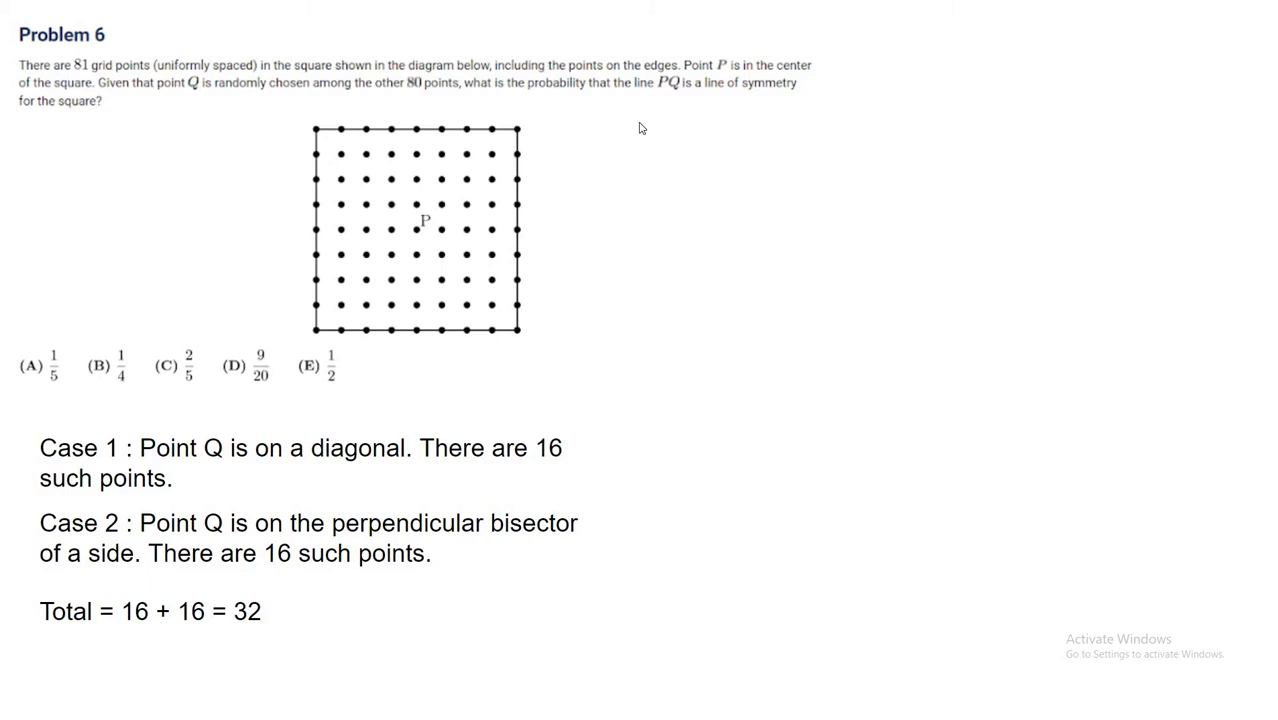
{"action": "mouse_move", "coordinate": [616, 504]}
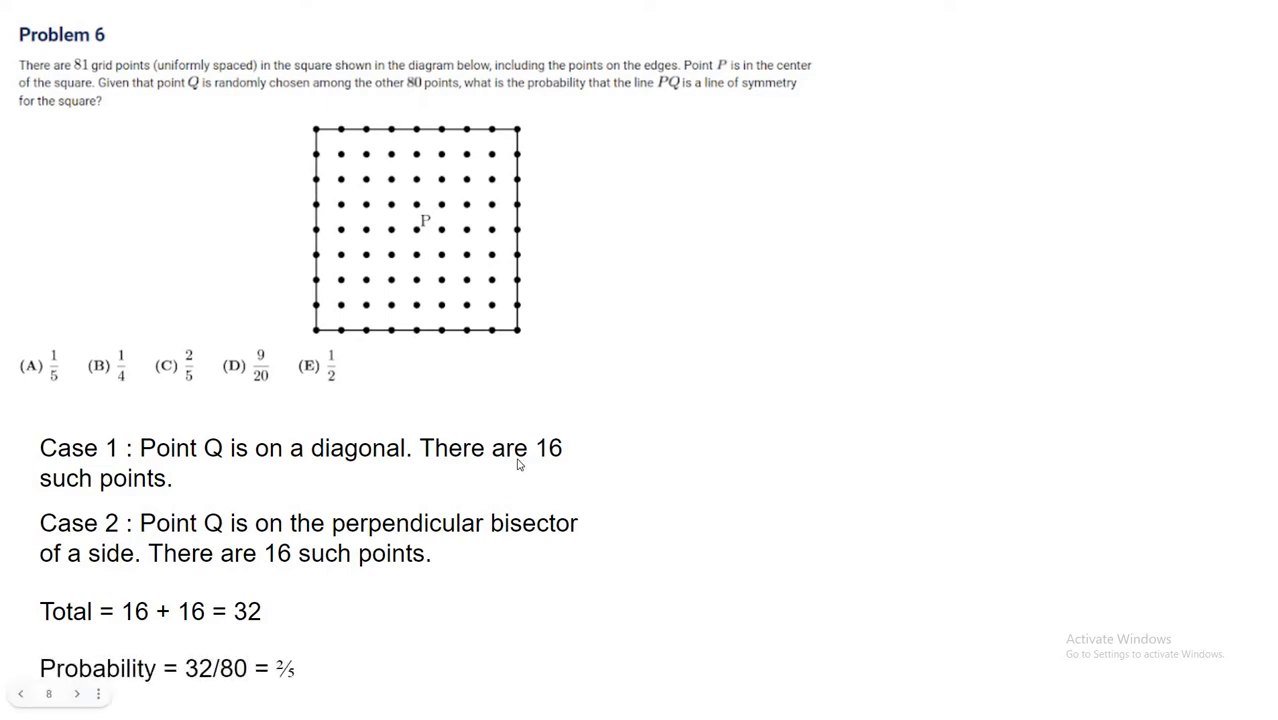
Reveal the Problem 6 probability line 32/80 = 2/5 and advance to Problem 7.
{"action": "left_click", "coordinate": [76, 692]}
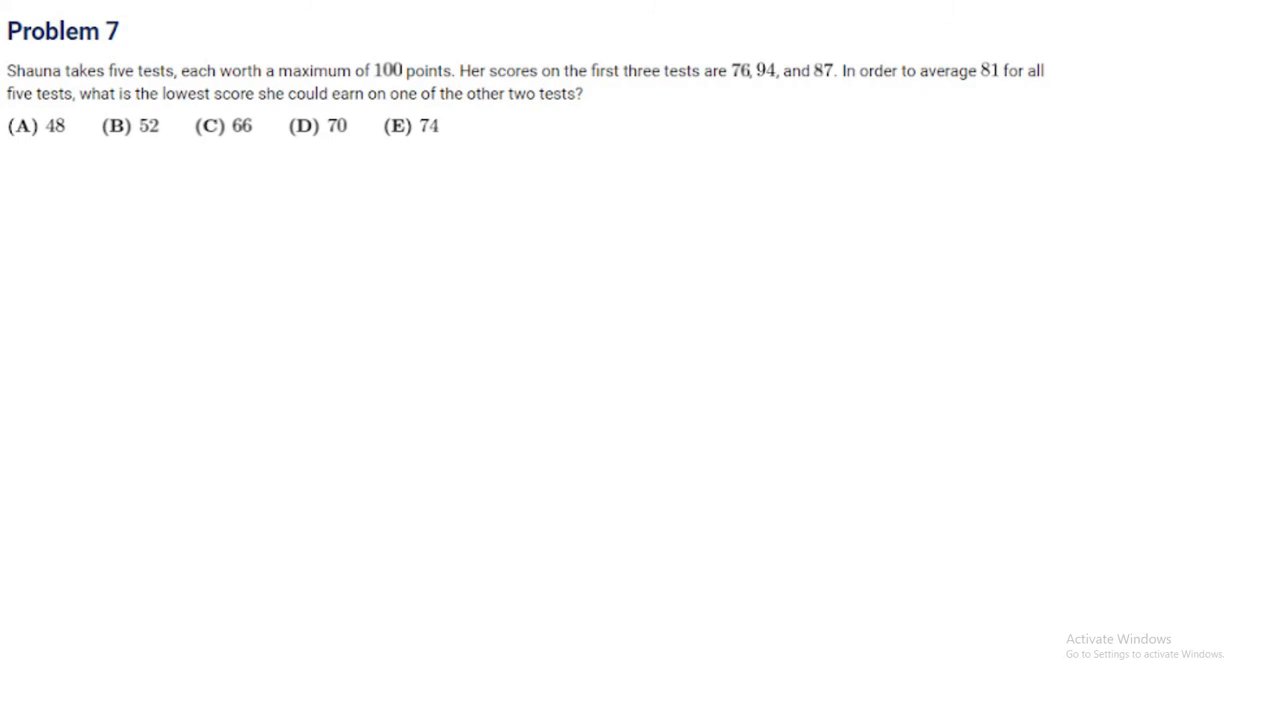
{"action": "mouse_move", "coordinate": [956, 80]}
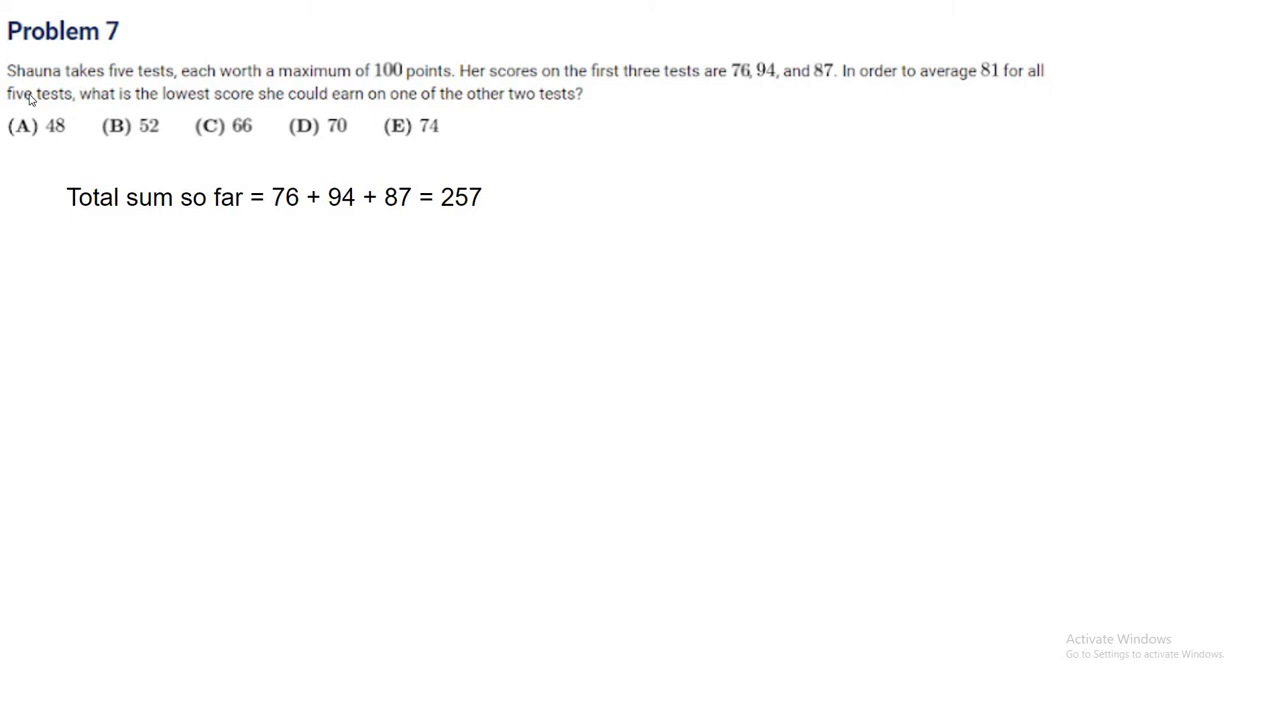
{"action": "mouse_move", "coordinate": [800, 216]}
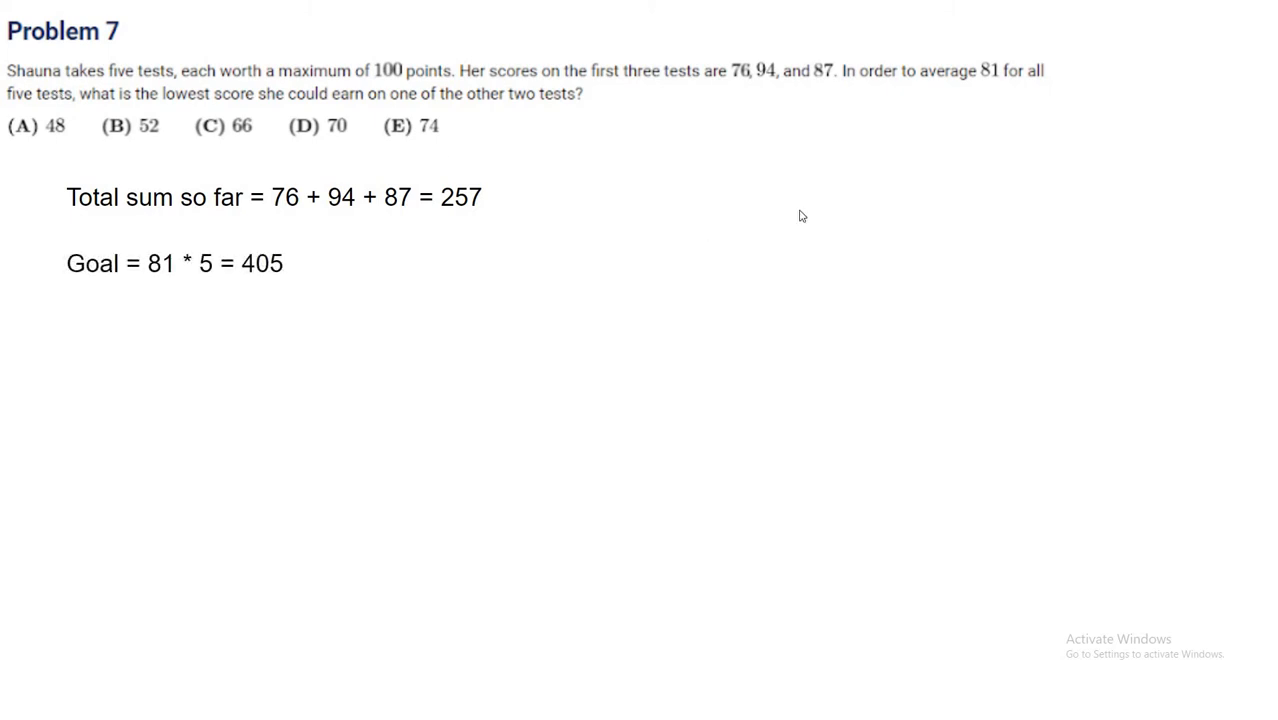
{"action": "mouse_move", "coordinate": [520, 234]}
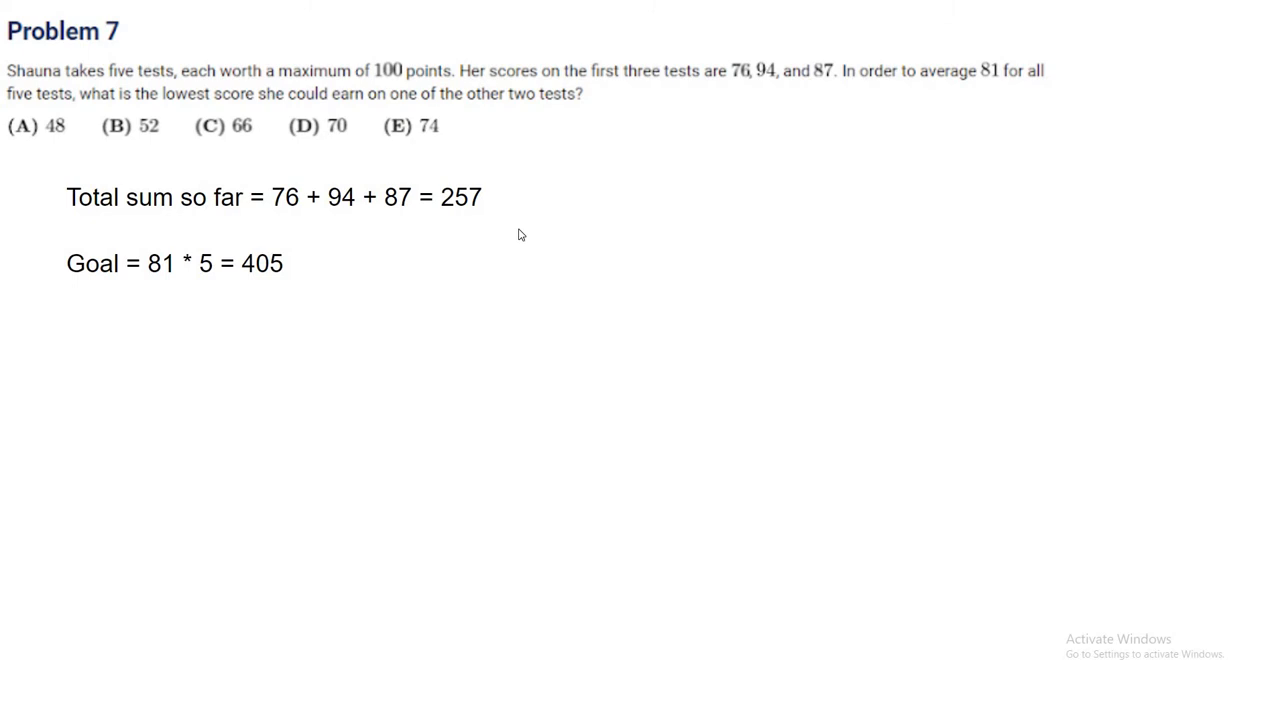
{"action": "mouse_move", "coordinate": [308, 276]}
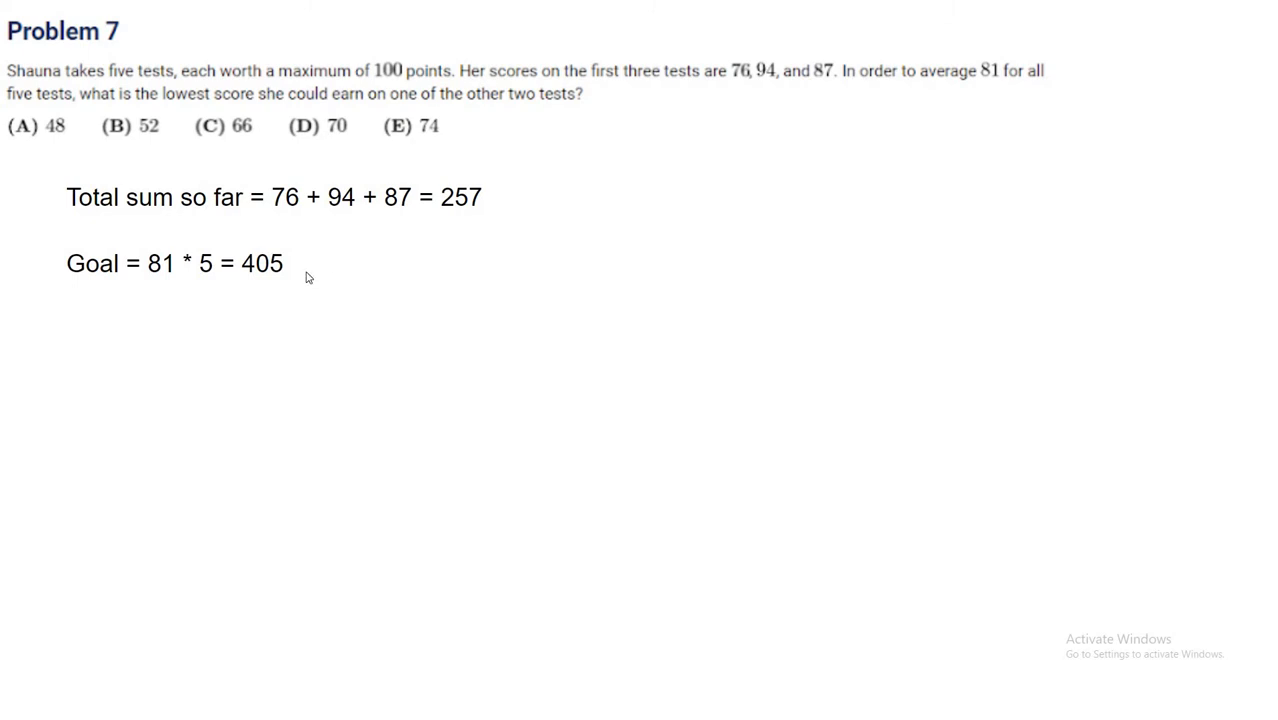
{"action": "mouse_move", "coordinate": [372, 264]}
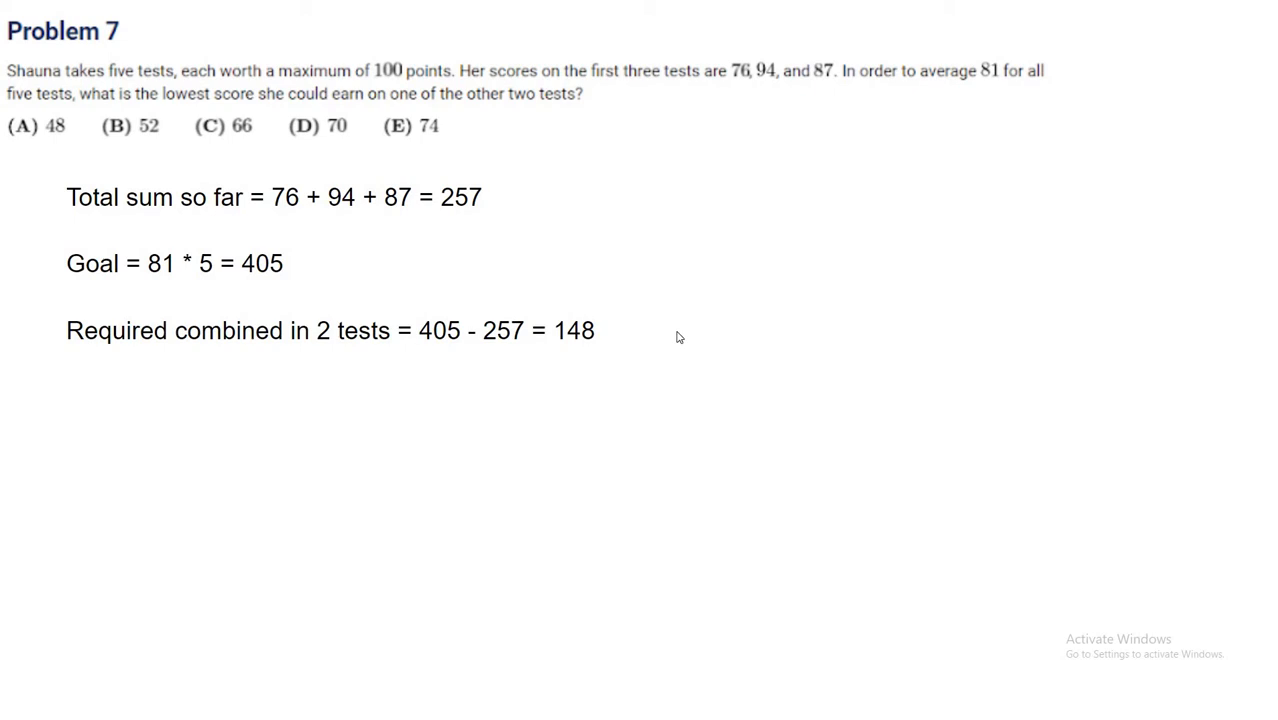
{"action": "mouse_move", "coordinate": [590, 340]}
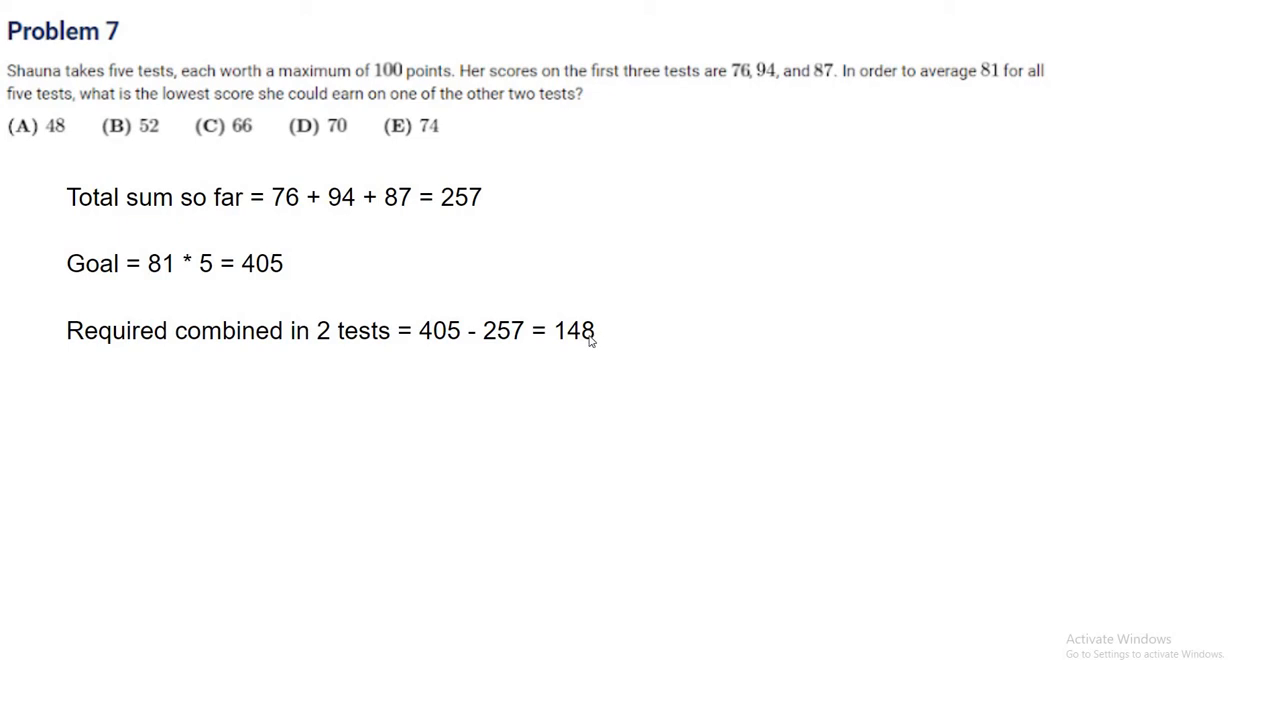
{"action": "mouse_move", "coordinate": [604, 276]}
{"action": "type", "text": "Maximum Score: 100"}
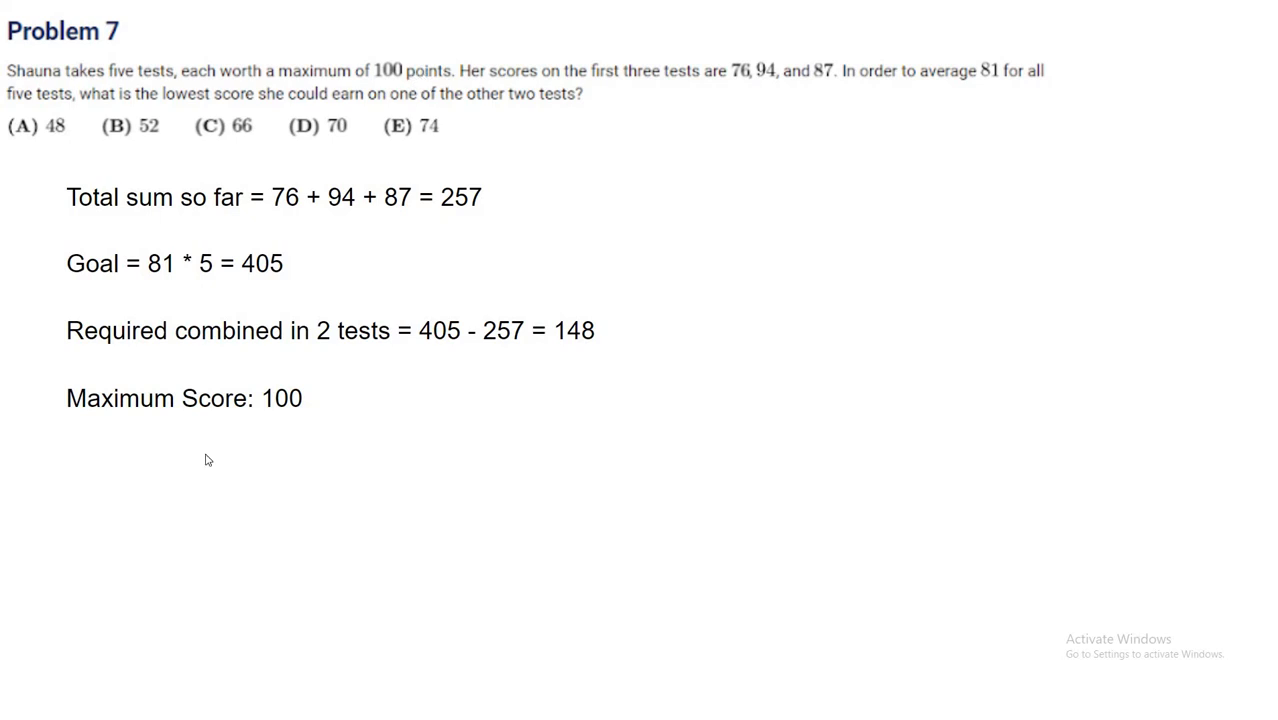
{"action": "mouse_move", "coordinate": [364, 400]}
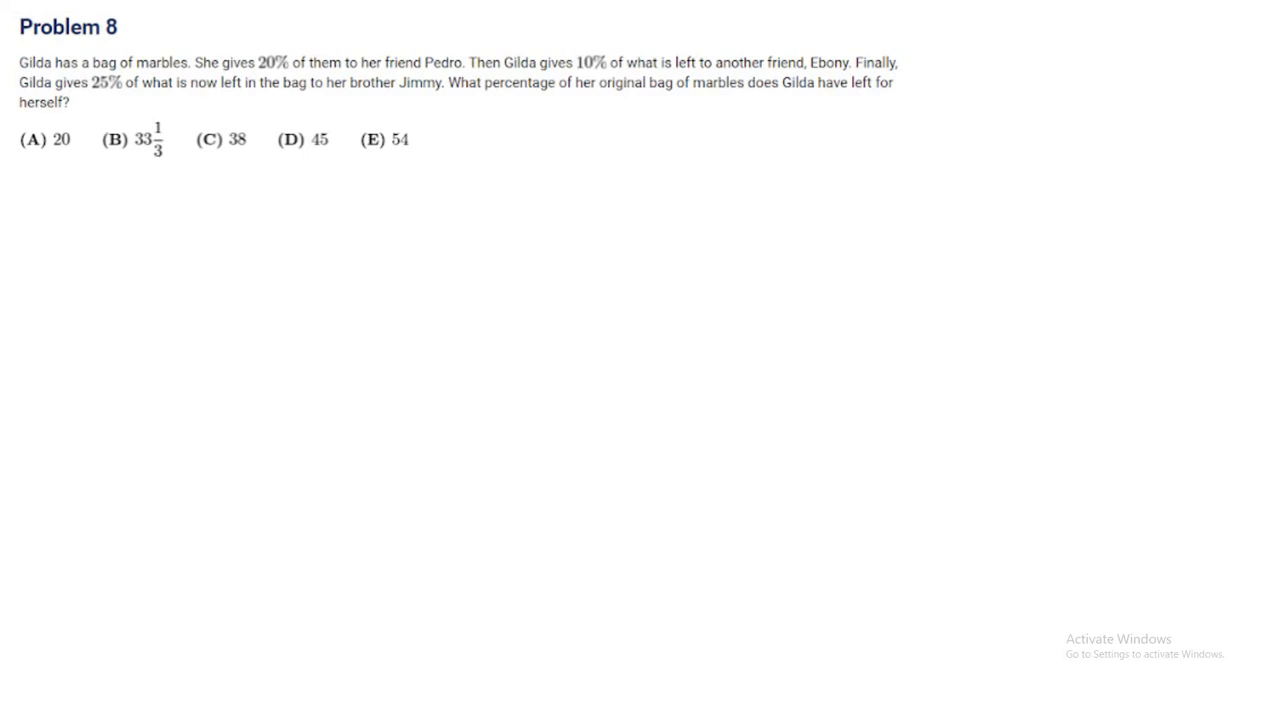
{"action": "mouse_move", "coordinate": [440, 212]}
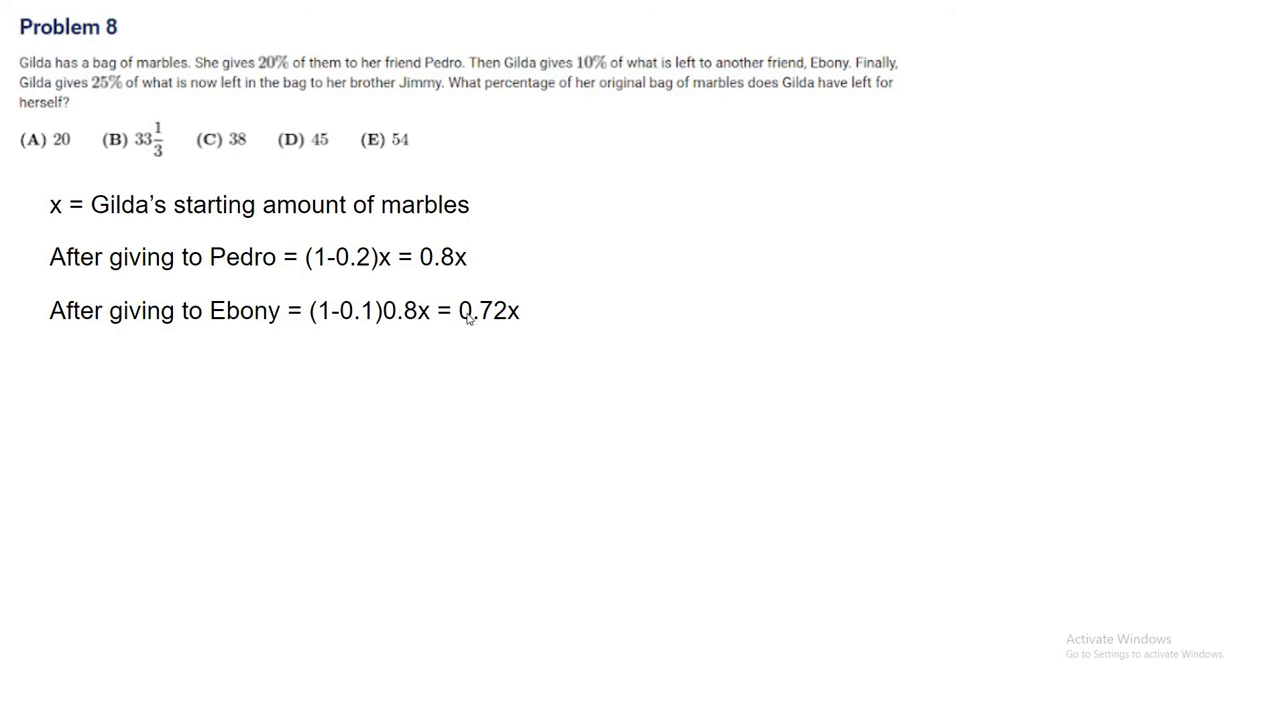
{"action": "mouse_move", "coordinate": [630, 292]}
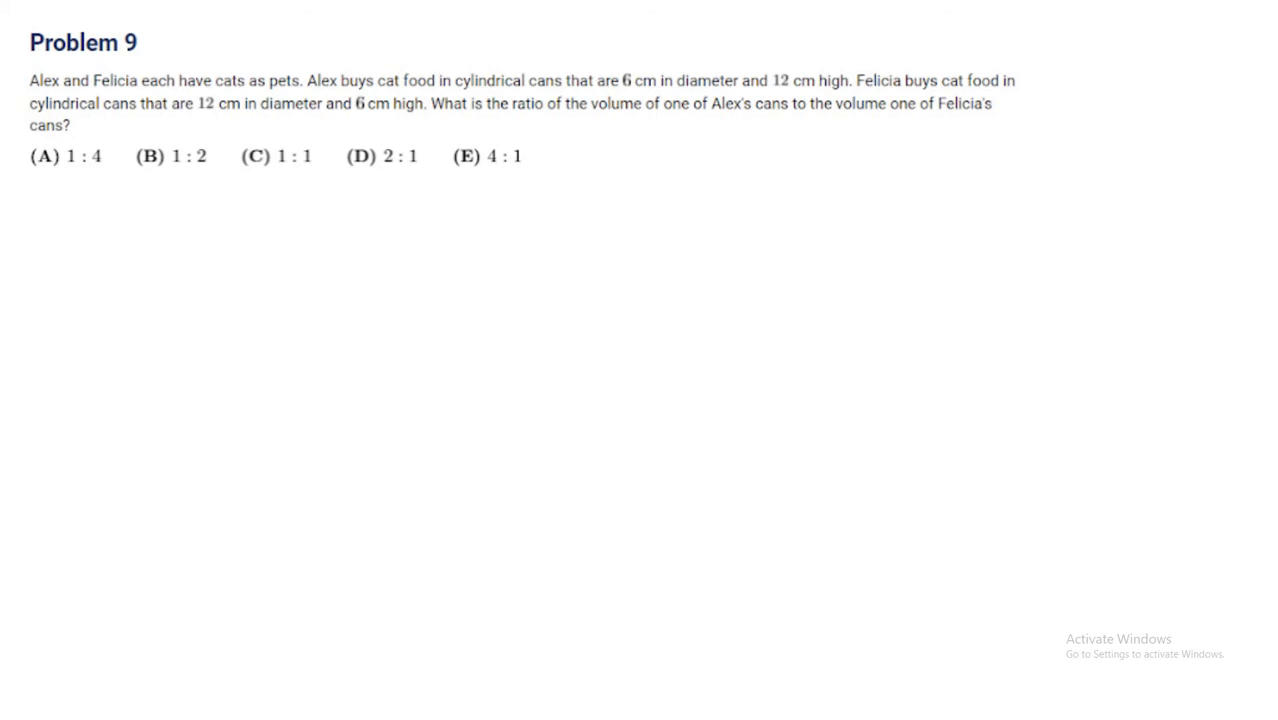
{"action": "mouse_move", "coordinate": [840, 156]}
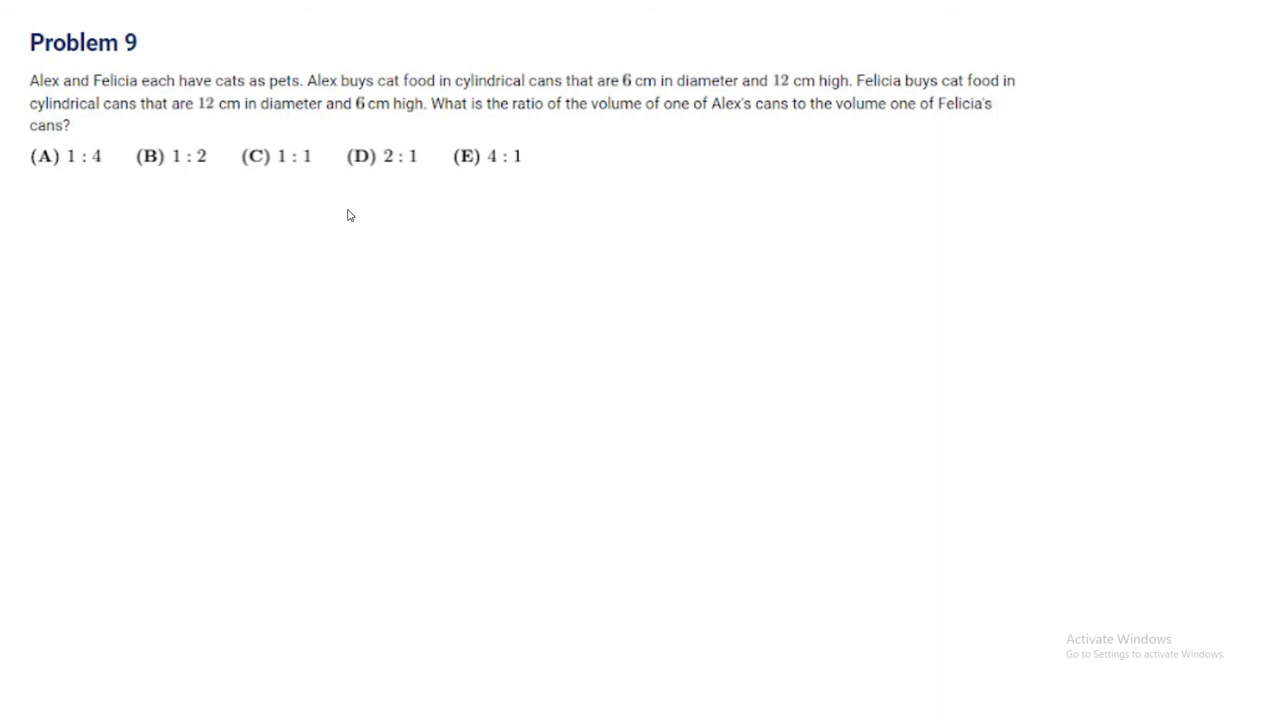
{"action": "mouse_move", "coordinate": [776, 308]}
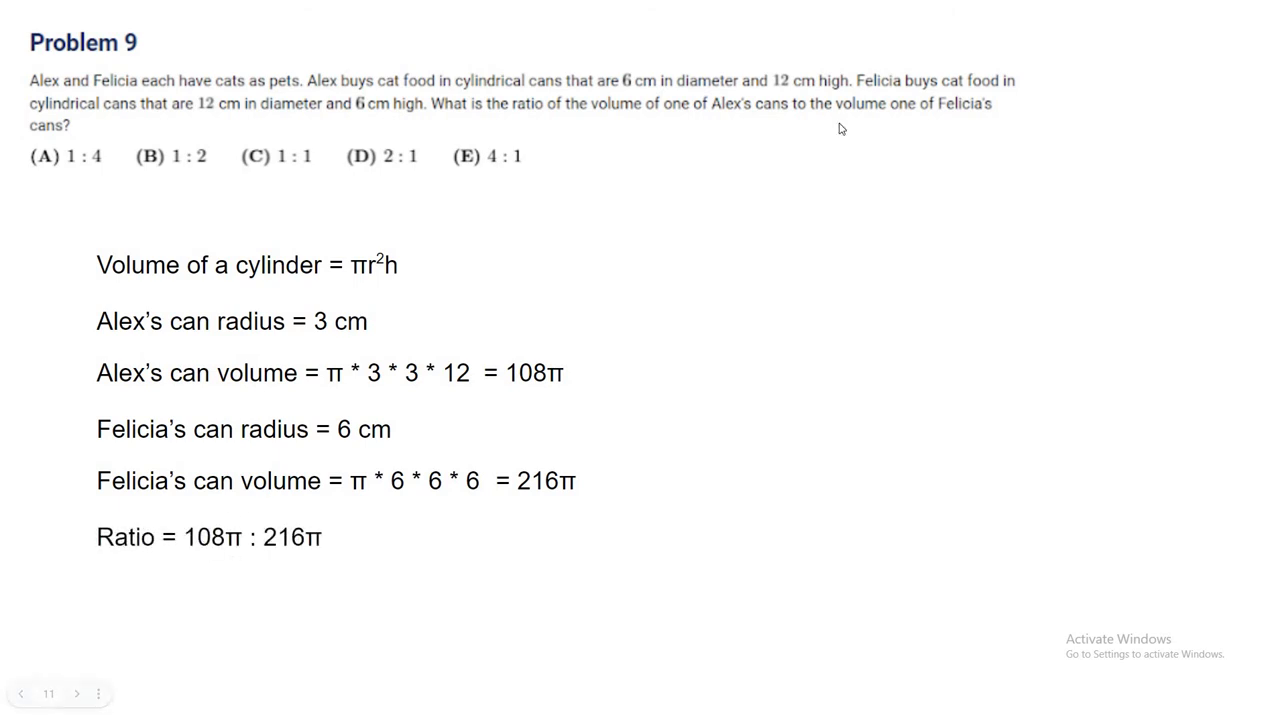
{"action": "mouse_move", "coordinate": [682, 248]}
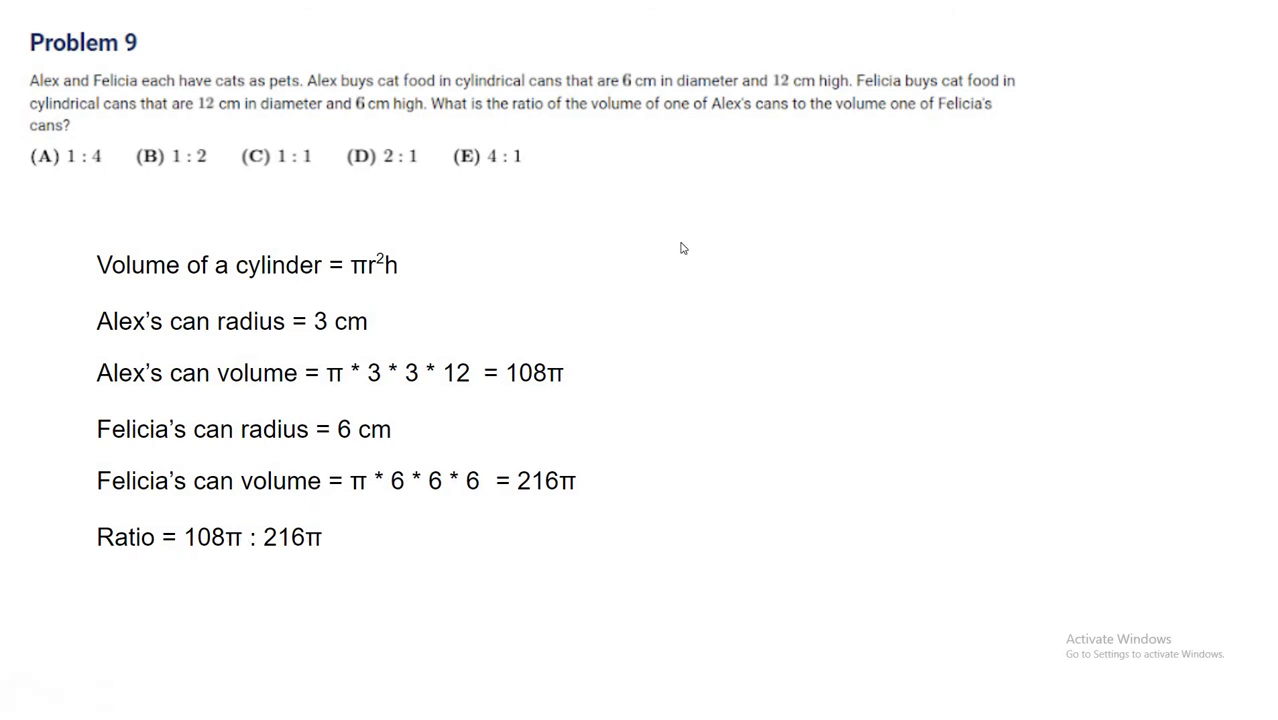